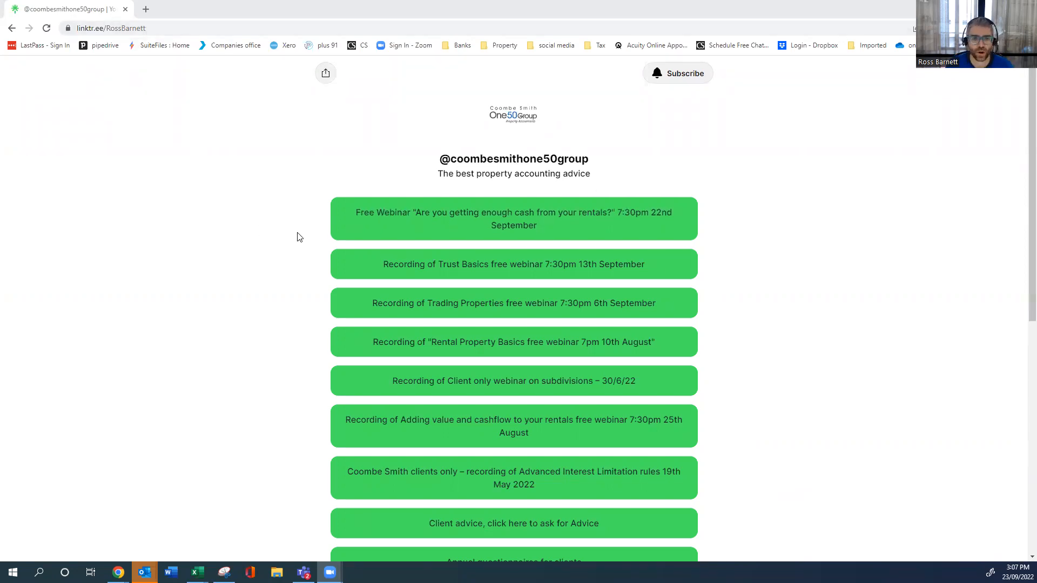
mouse_move(648, 234)
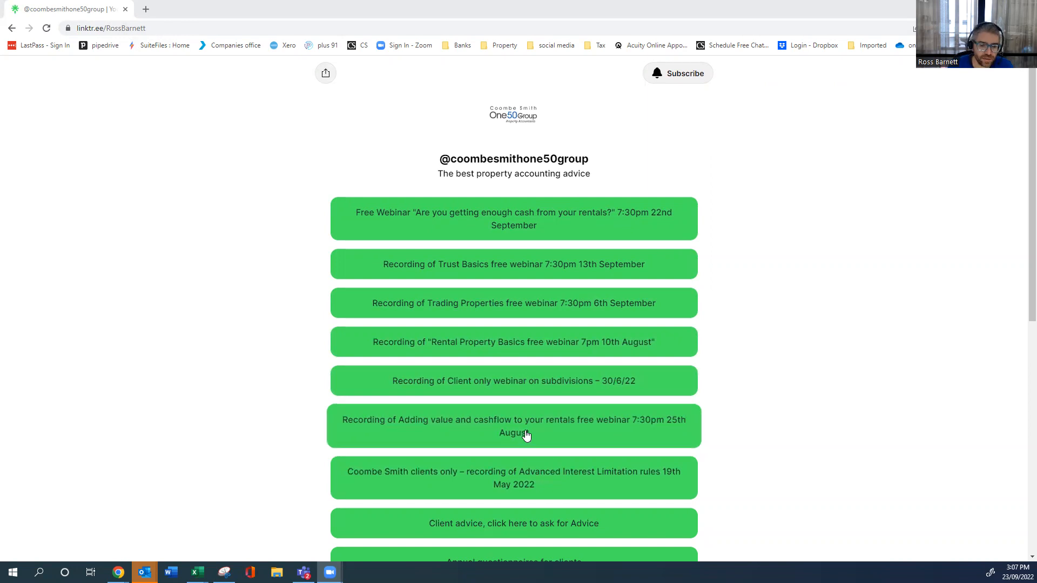
scroll("down", 3)
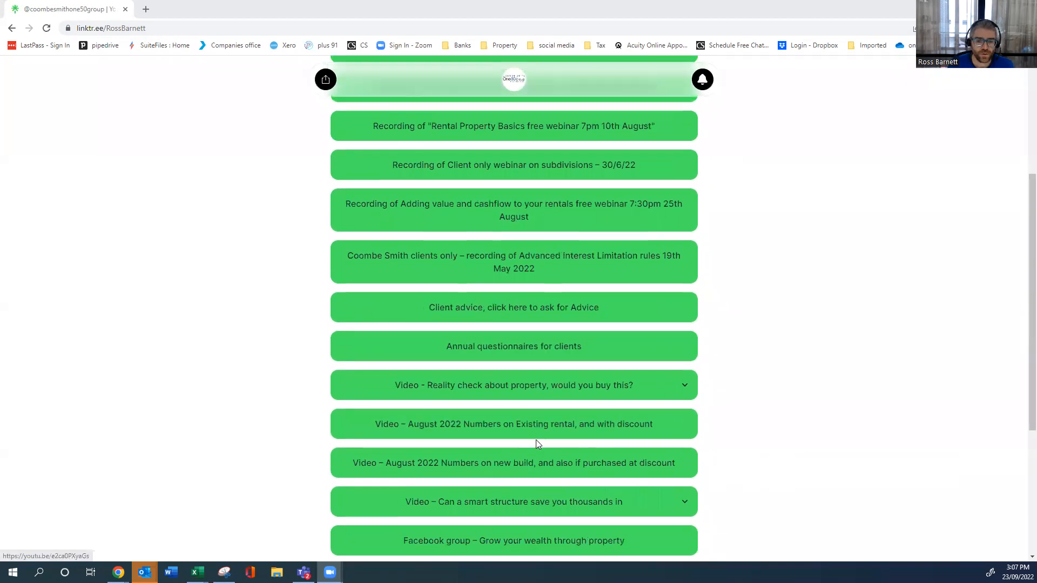
scroll("down", 3)
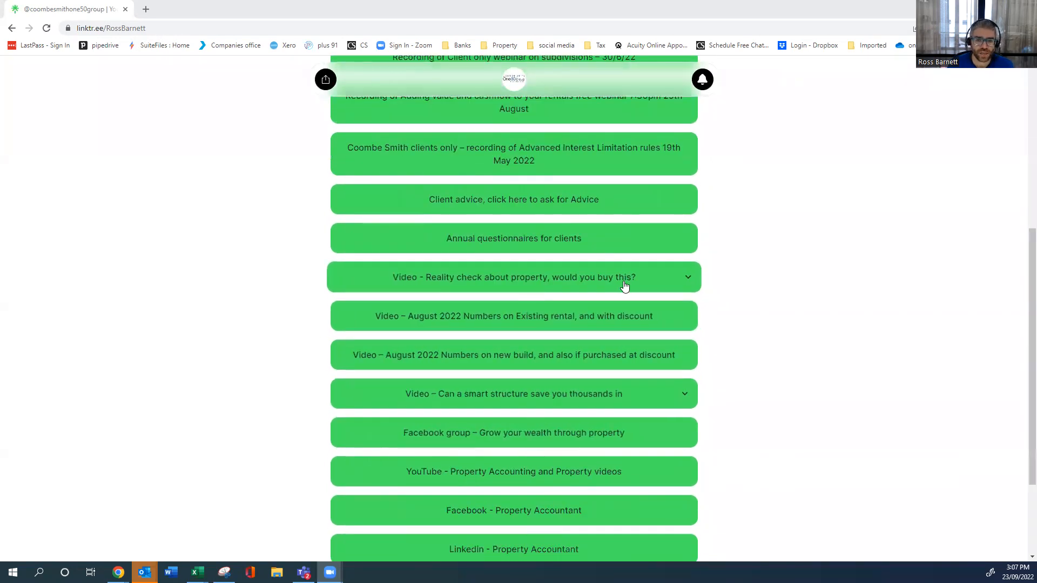
mouse_move(667, 289)
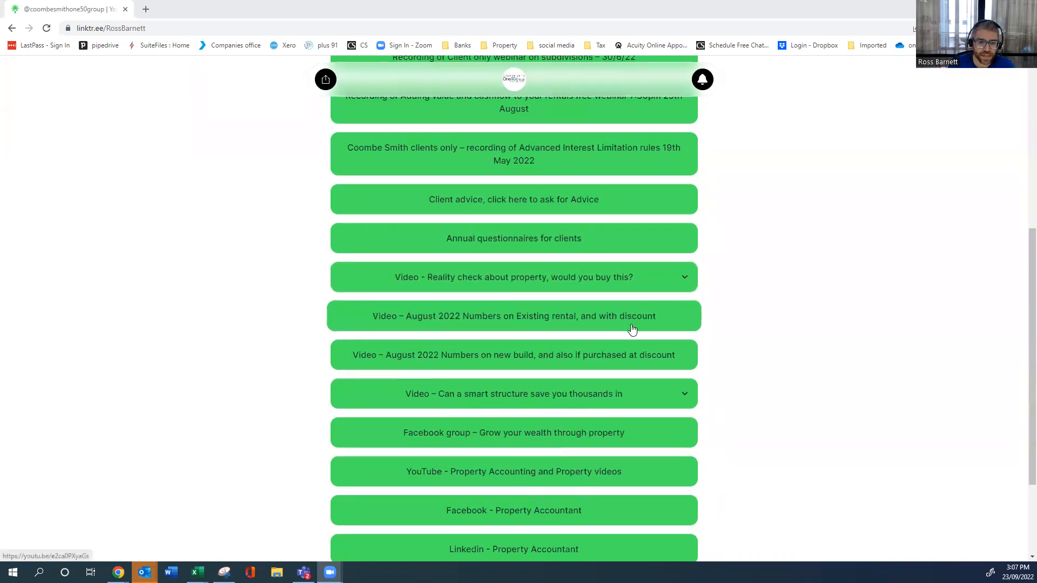
mouse_move(630, 368)
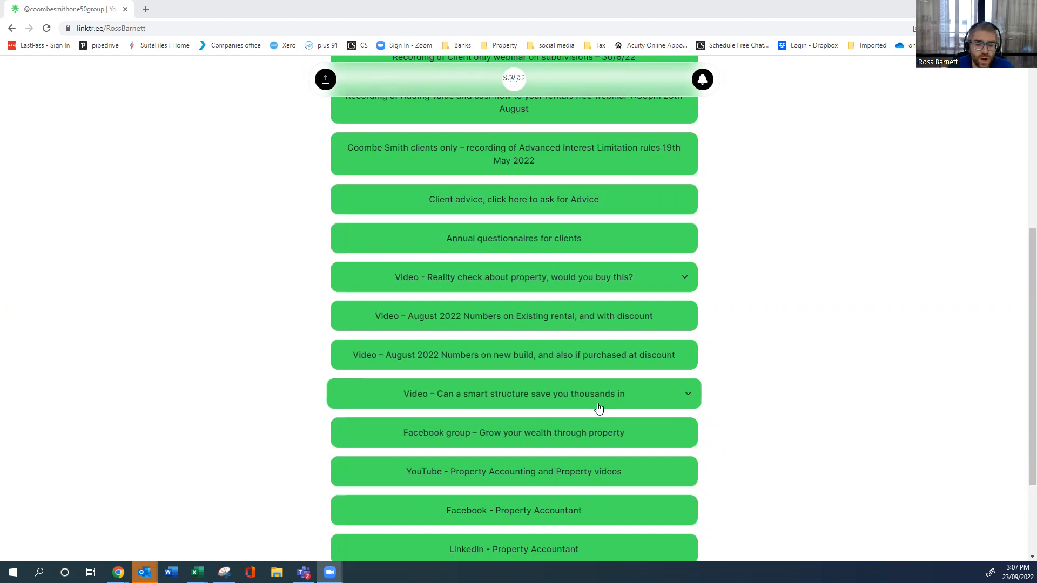
scroll("down", 3)
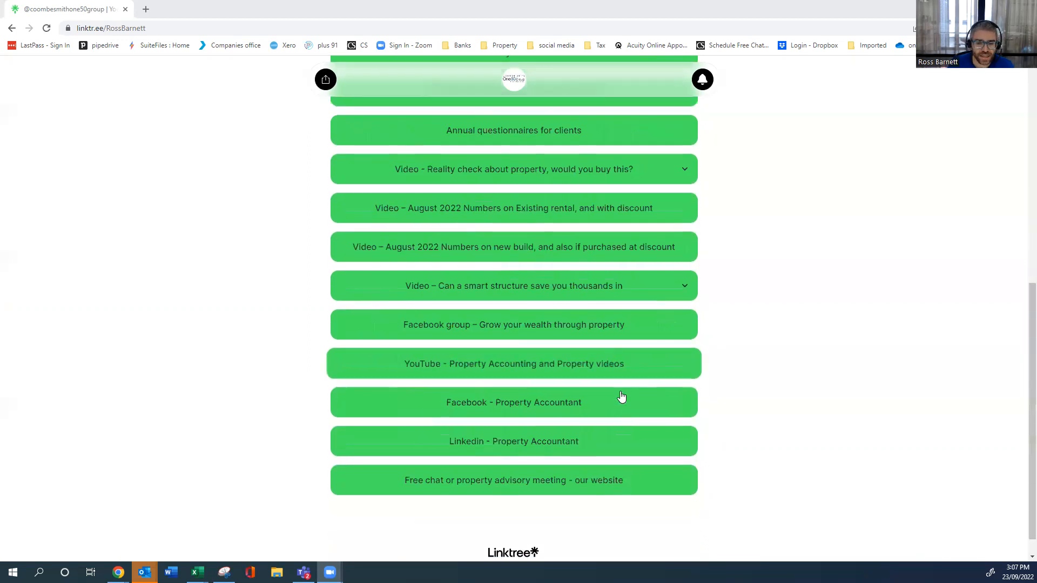